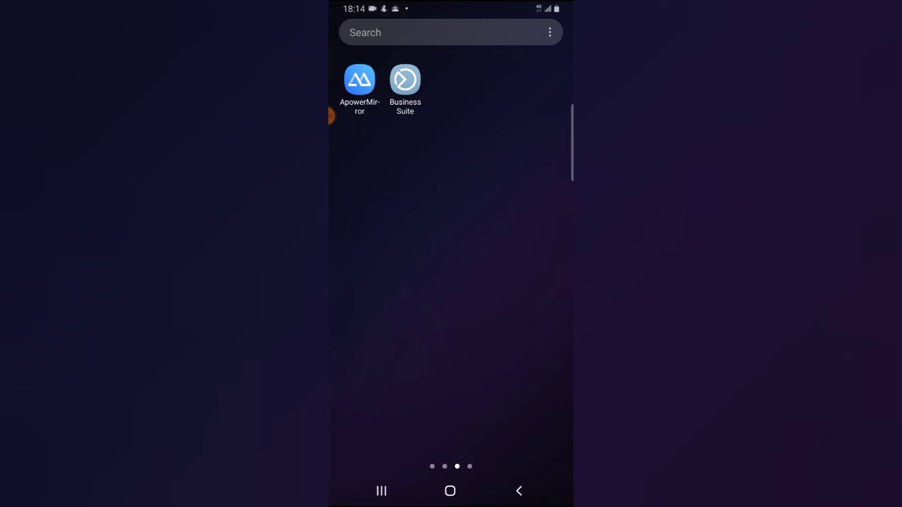
Step: Launch Business Suite and go to the Ts Tech Talk page's Posts & Stories section
left_click(405, 79)
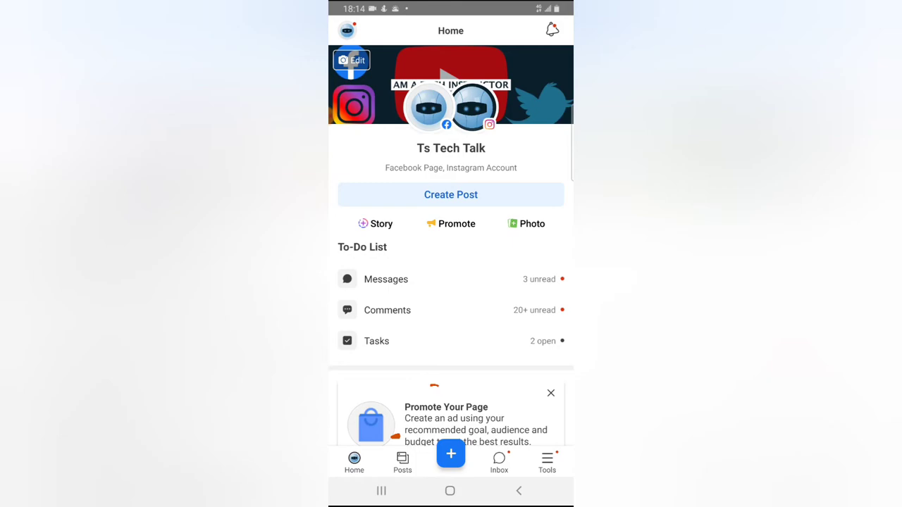
left_click(403, 462)
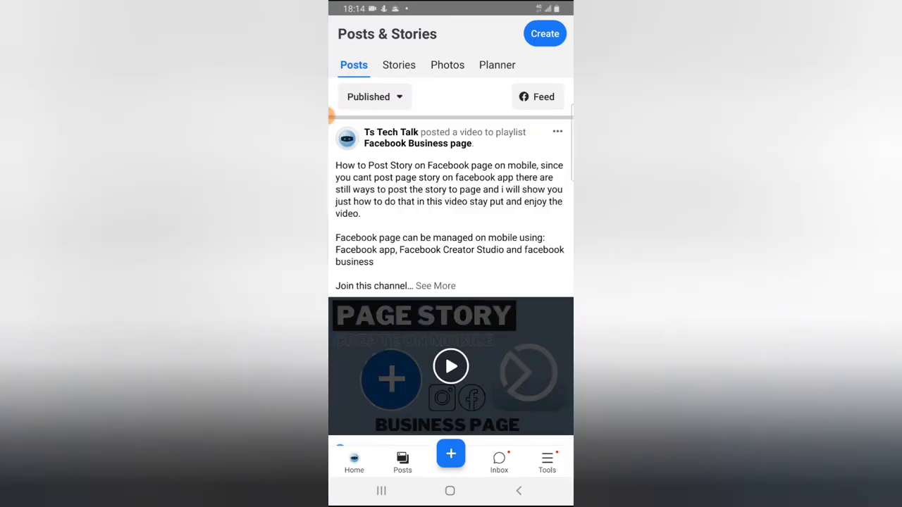
Step: Switch the Posts & Stories screen to the Stories list, which shows no active stories
left_click(451, 366)
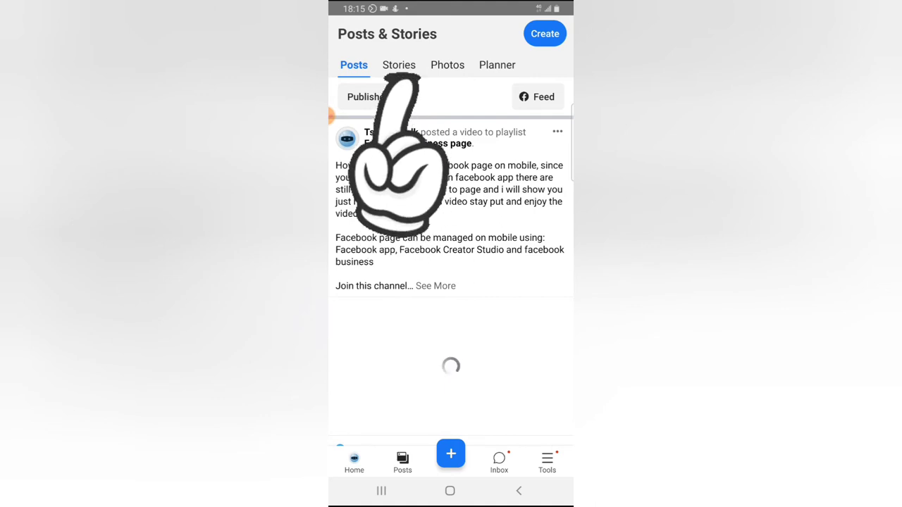
left_click(398, 65)
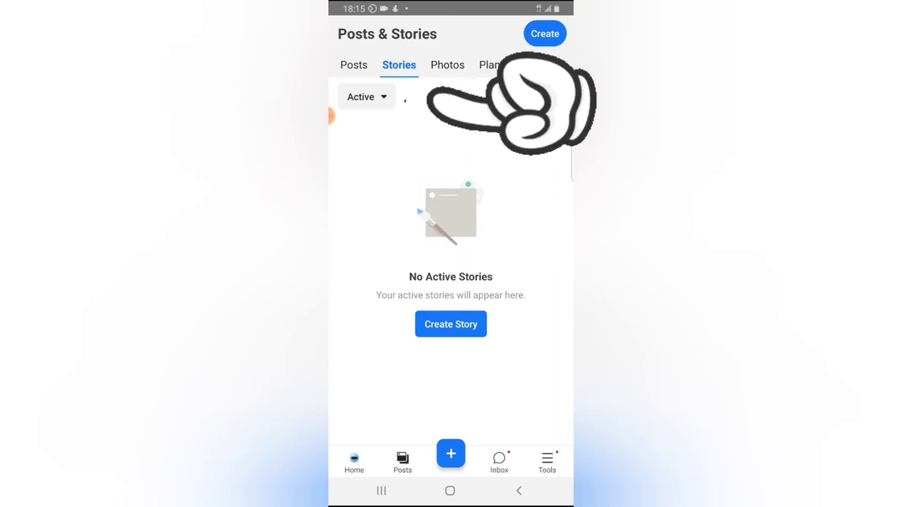
Step: Change the story status filter from Active to Archive to list past stories
left_click(366, 96)
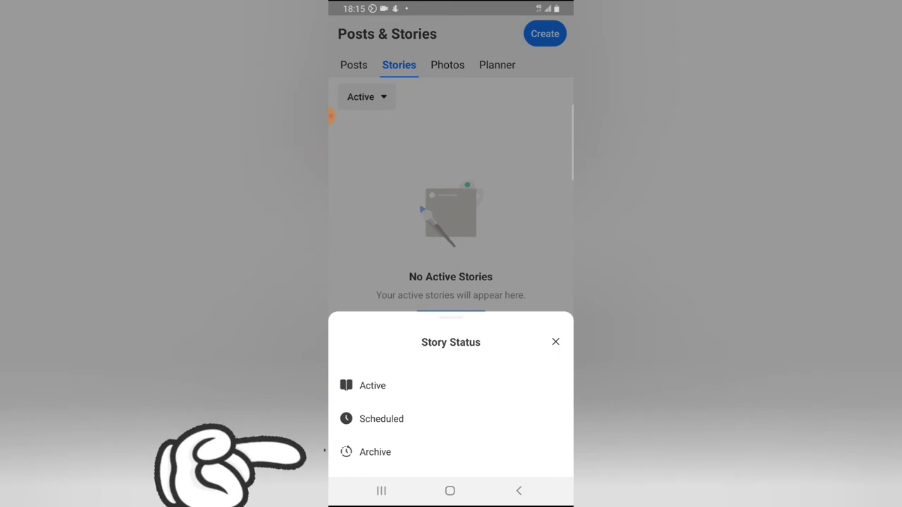
left_click(375, 451)
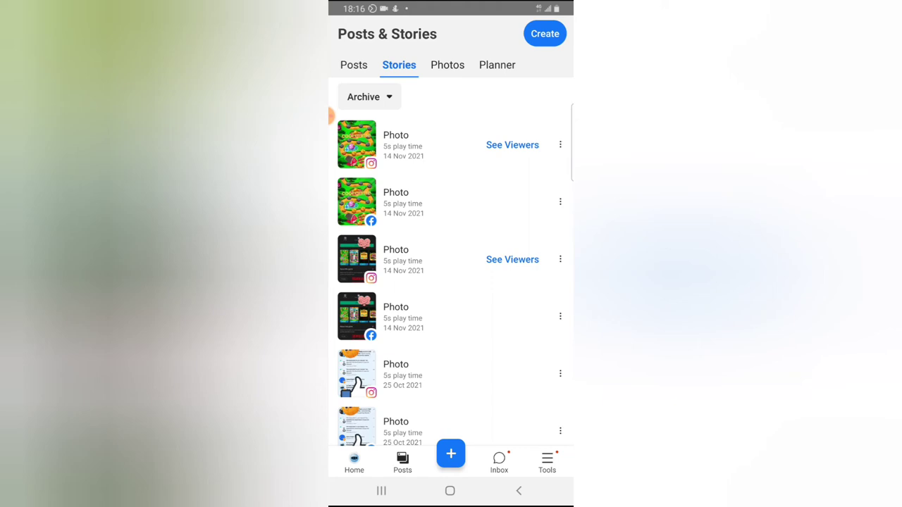
Step: Scroll the archived Facebook and Instagram stories back to 2020
scroll("down", 3)
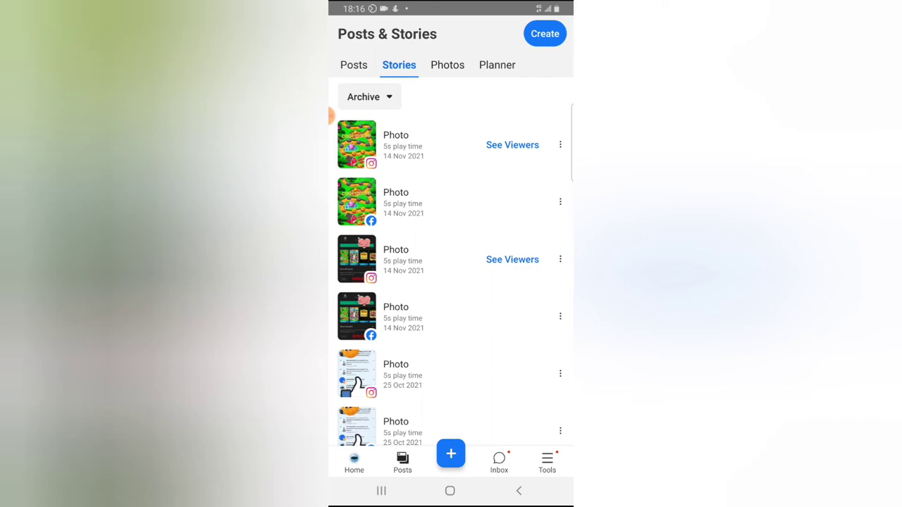
scroll("down", 3)
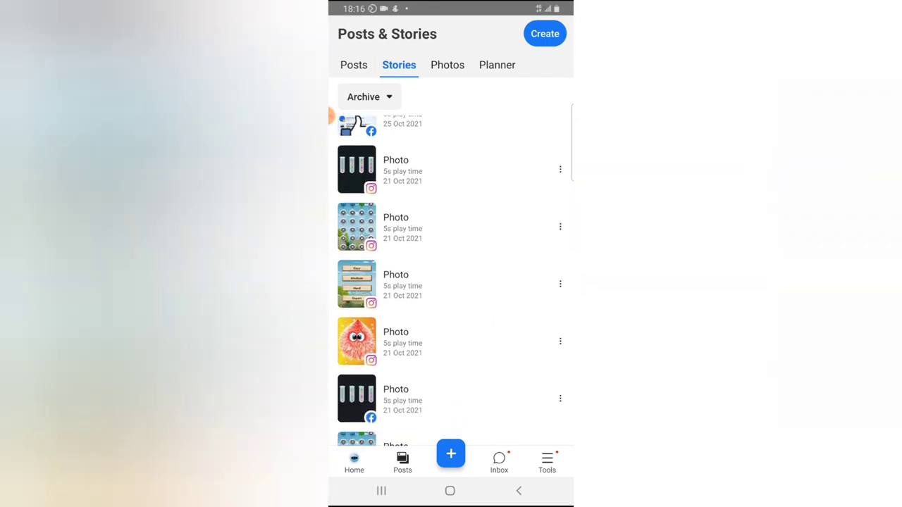
scroll("down", 3)
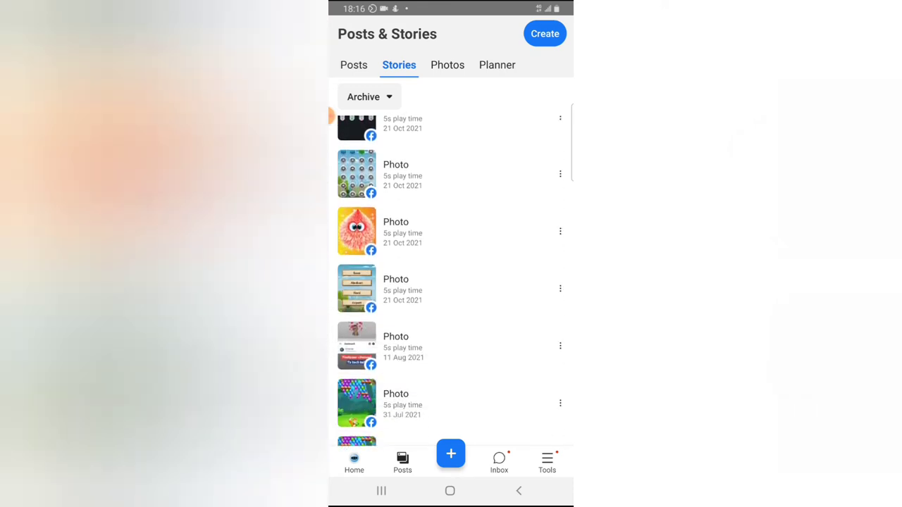
scroll("down", 3)
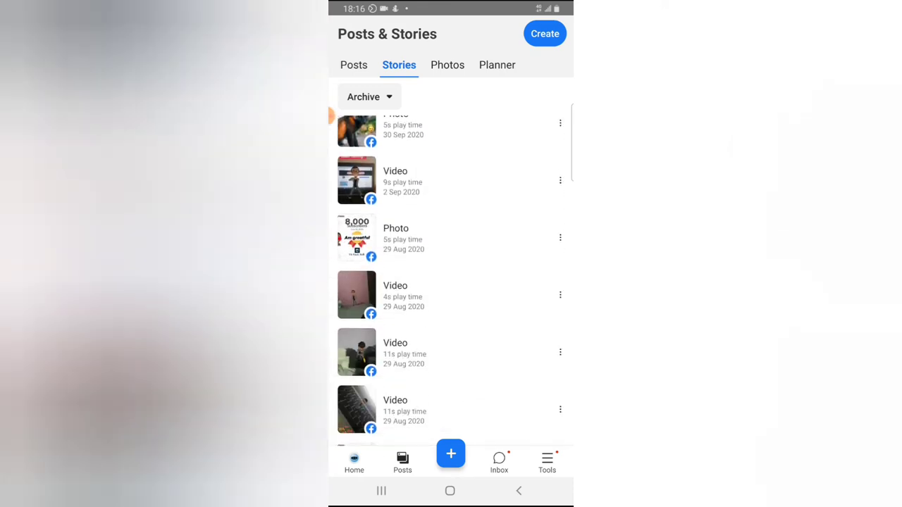
scroll("down", 3)
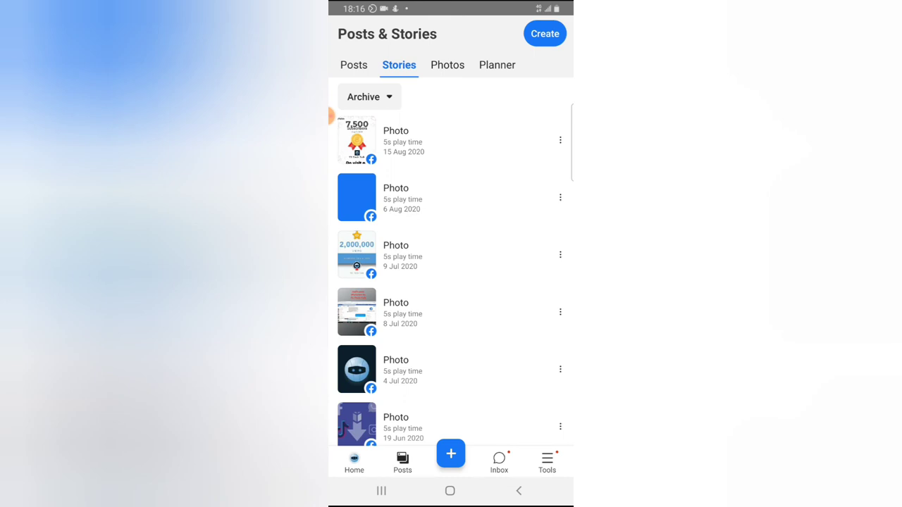
scroll("down", 3)
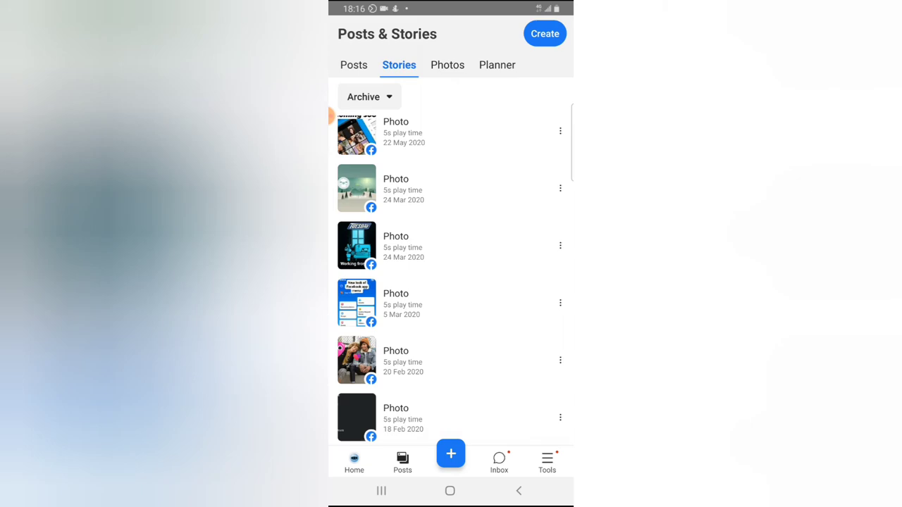
scroll("down", 3)
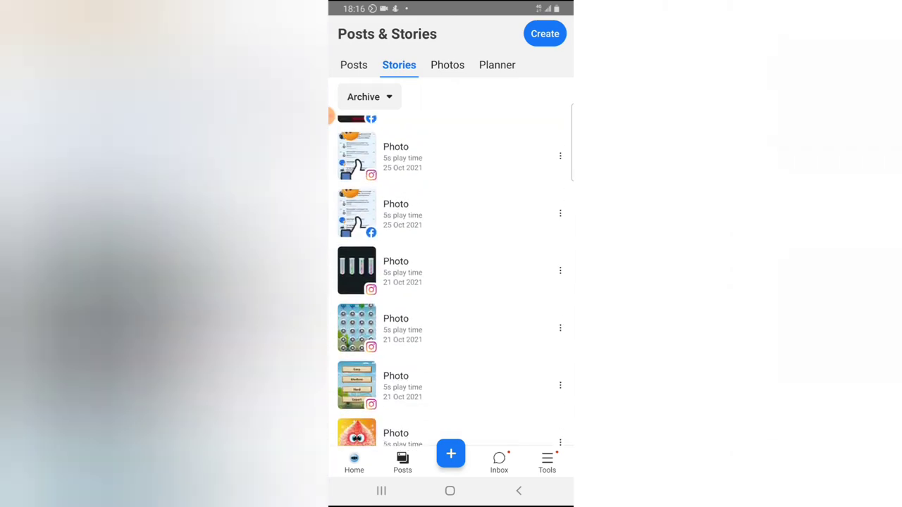
scroll("down", 3)
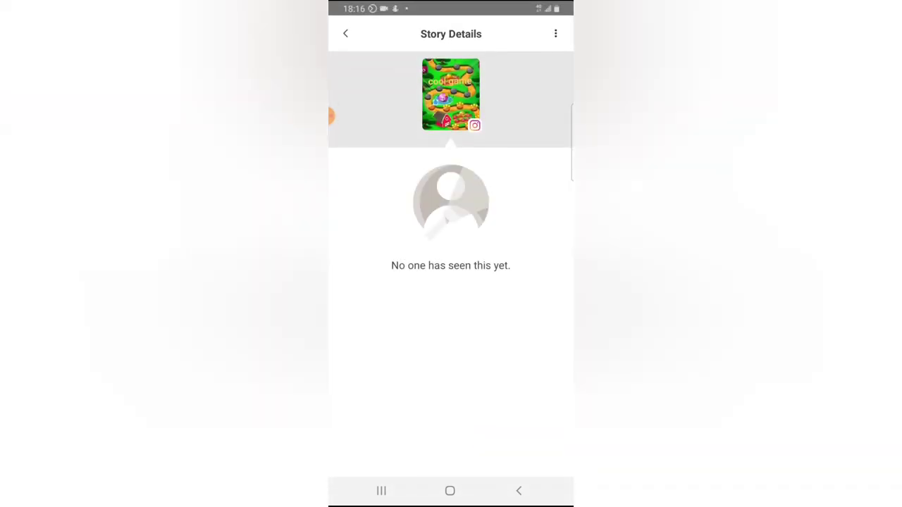
Step: Check two Instagram stories' viewer details (no viewers yet) and return to the archive list
left_click(345, 34)
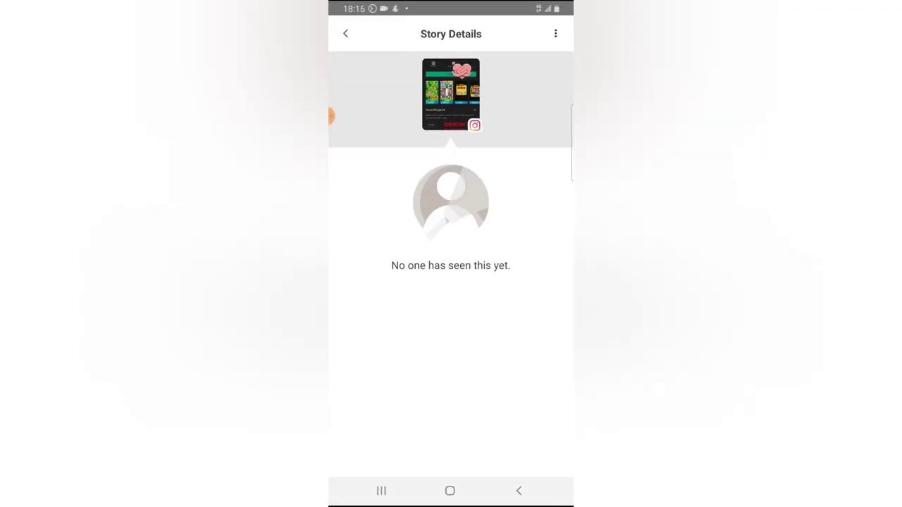
left_click(346, 34)
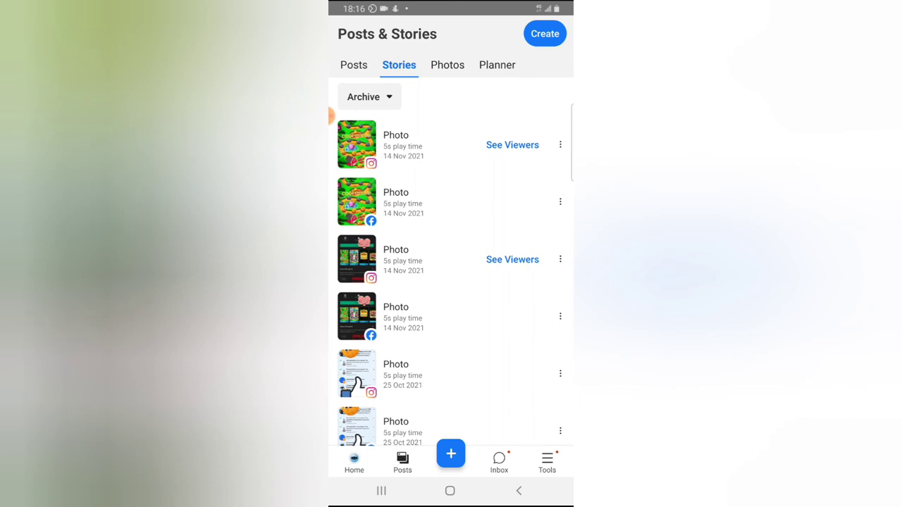